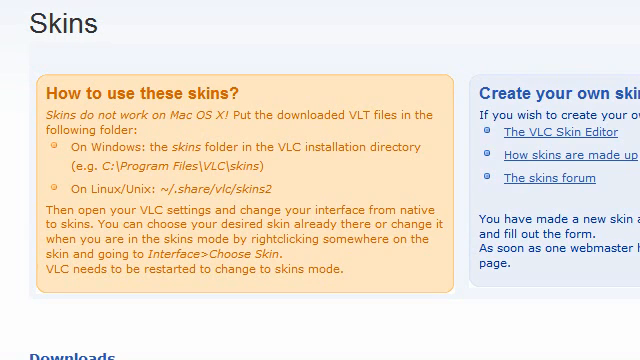
Scroll down the VLC skins gallery until the Simple Glass skin thumbnail appears
{"action": "scroll", "scroll_direction": "down", "scroll_amount": 3}
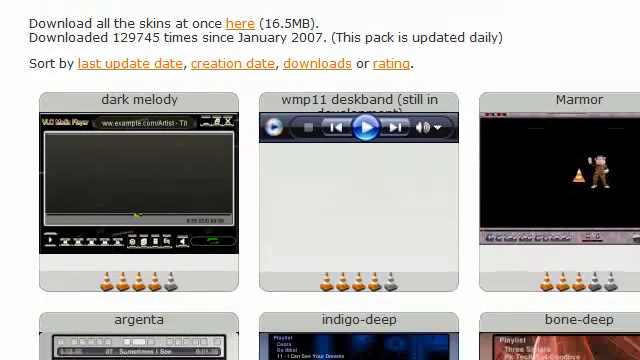
{"action": "scroll", "scroll_direction": "down", "scroll_amount": 3}
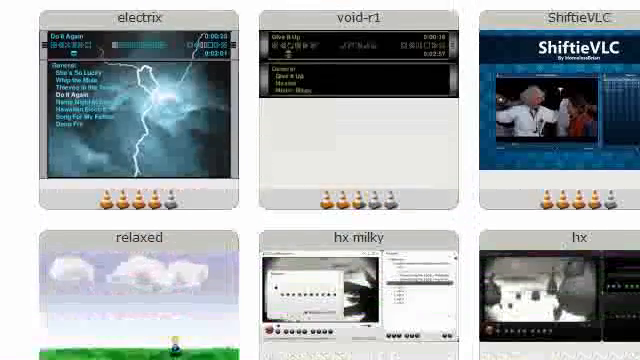
{"action": "scroll", "scroll_direction": "down", "scroll_amount": 3}
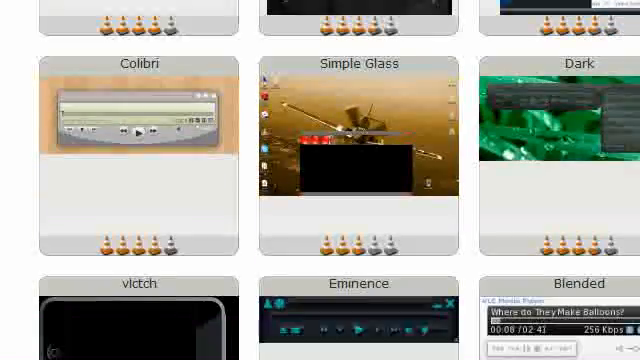
{"action": "scroll", "scroll_direction": "down", "scroll_amount": 3}
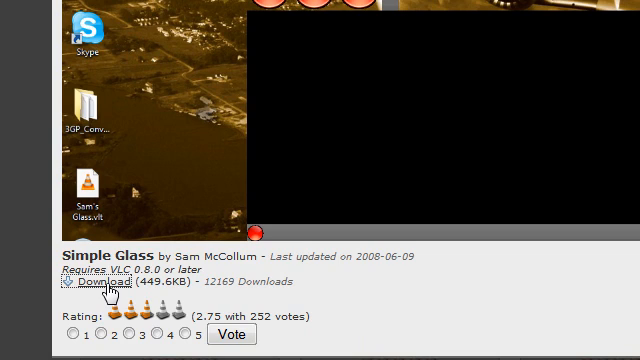
Download the Simple Glass skin file from its detail page
{"action": "left_click", "coordinate": [88, 288]}
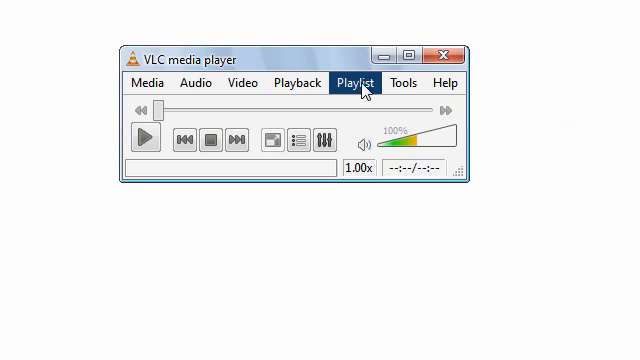
In VLC Preferences, choose the Skins interface option and browse for a skin file
{"action": "left_click", "coordinate": [412, 84]}
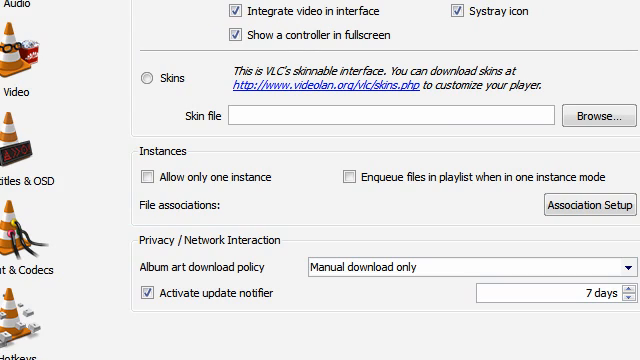
{"action": "scroll", "scroll_direction": "up", "scroll_amount": 3}
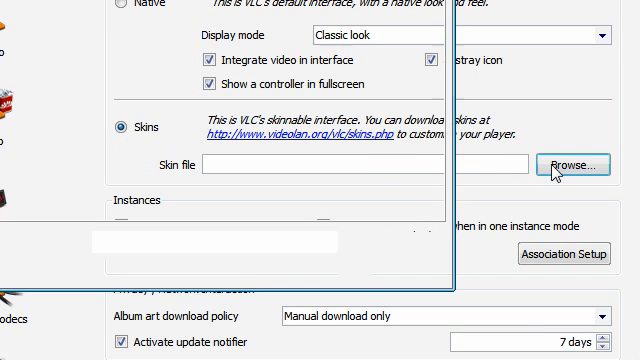
{"action": "left_click", "coordinate": [578, 162]}
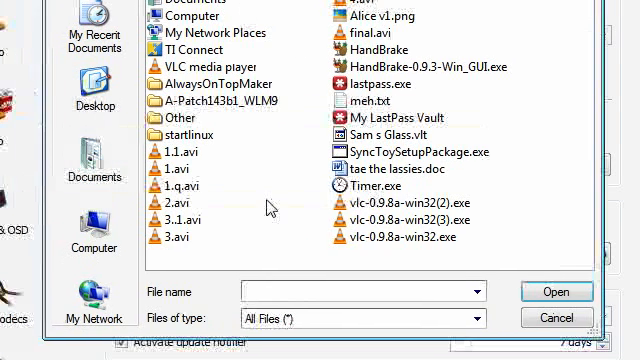
{"action": "mouse_move", "coordinate": [362, 138]}
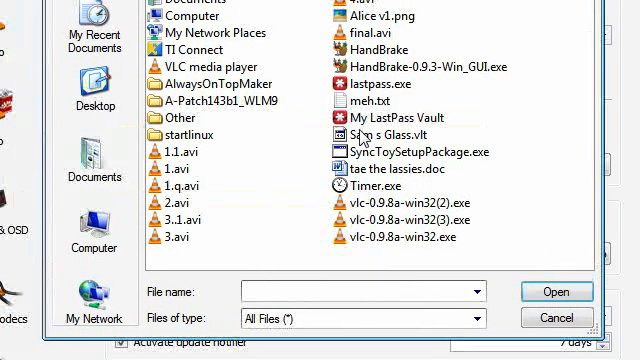
Select the downloaded Sam s Glass.vlt file as the VLC skin file
{"action": "left_click", "coordinate": [390, 132]}
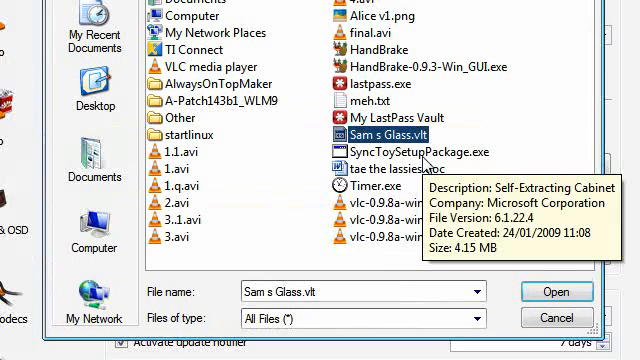
{"action": "mouse_move", "coordinate": [548, 292]}
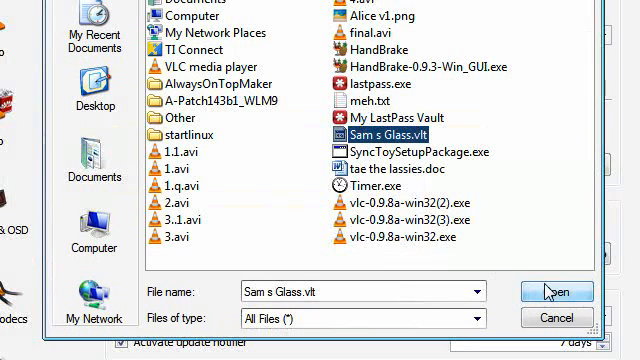
{"action": "left_click", "coordinate": [556, 290]}
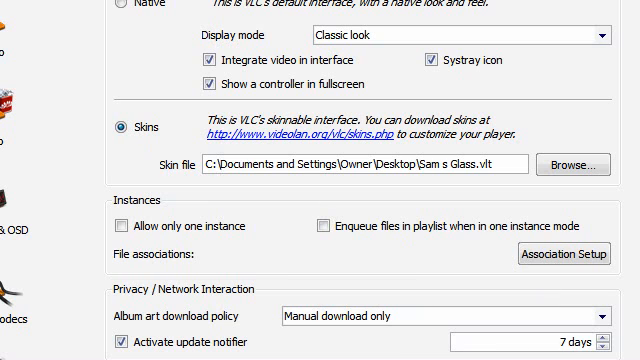
{"action": "scroll", "scroll_direction": "down", "scroll_amount": 3}
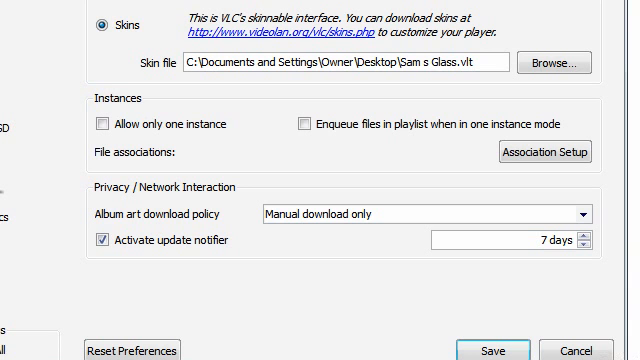